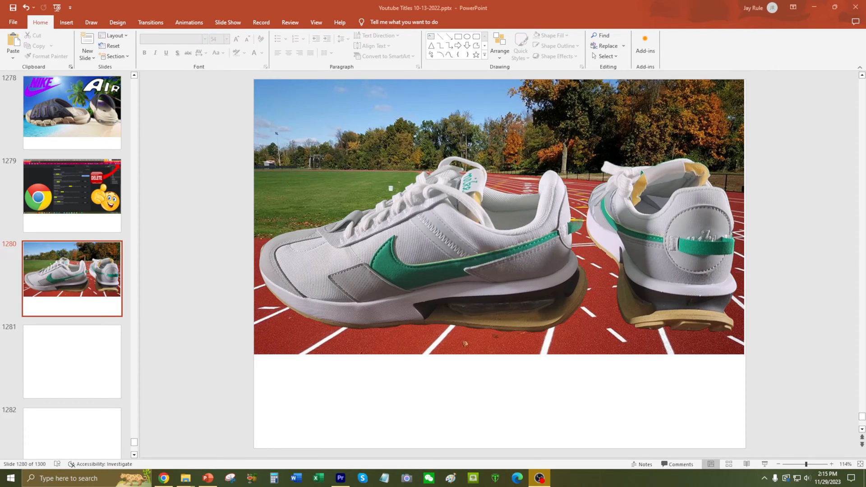
pyautogui.moveTo(758, 296)
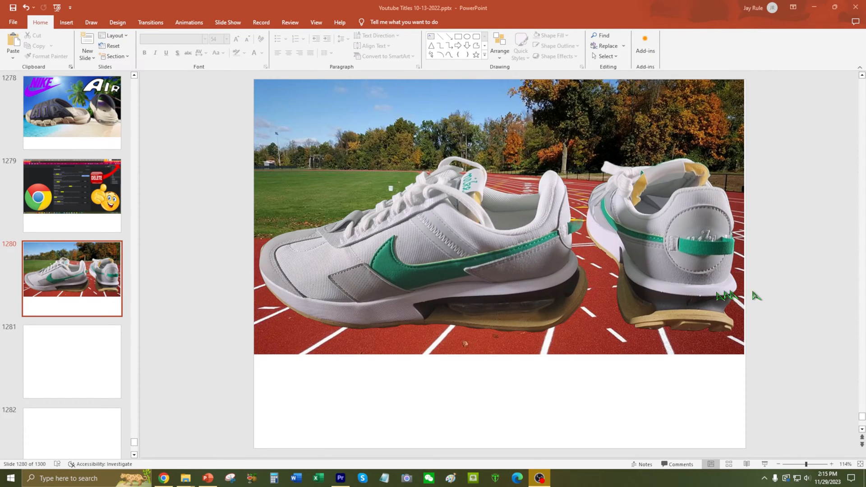
pyautogui.moveTo(469, 415)
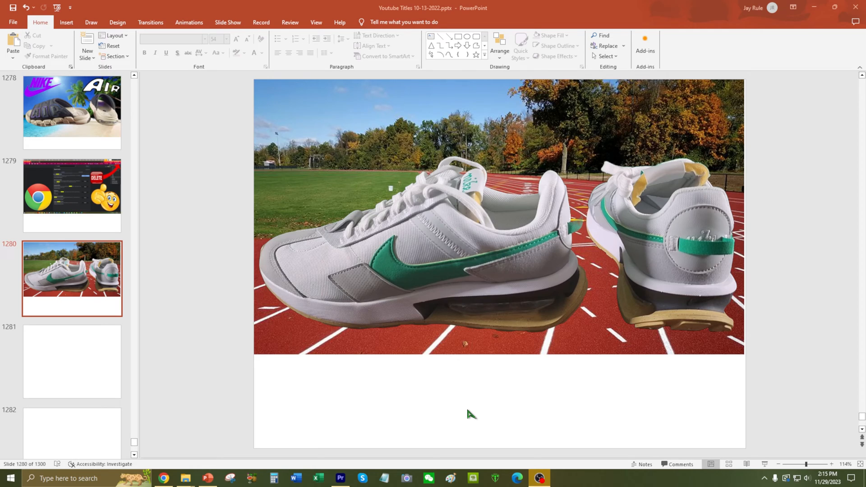
pyautogui.moveTo(207, 284)
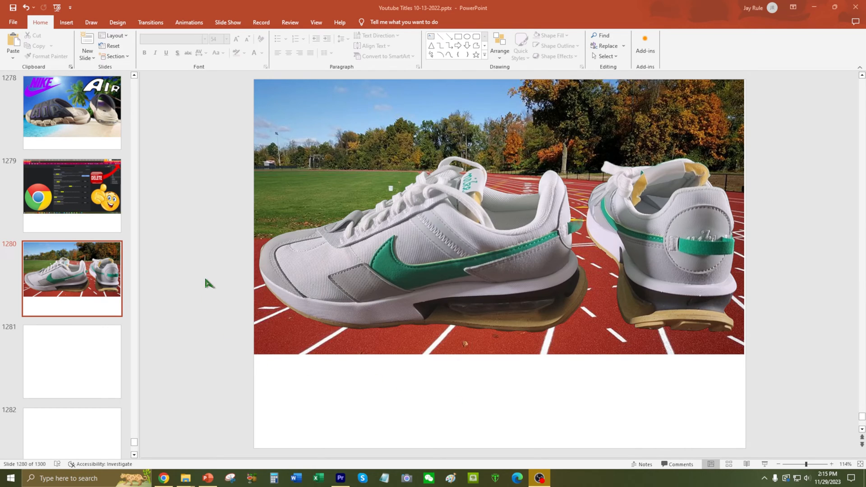
pyautogui.moveTo(292, 161)
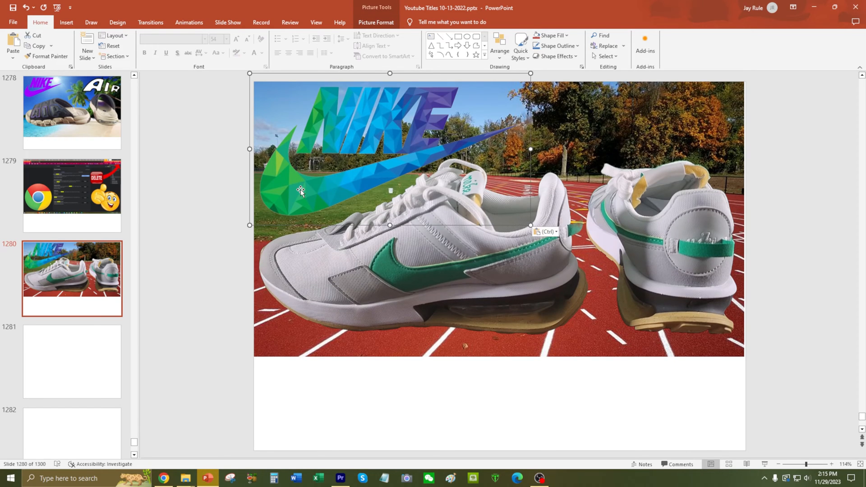
# - Review the paste choices for the pasted Nike logo, deselect it, and go to the File screen
pyautogui.click(547, 232)
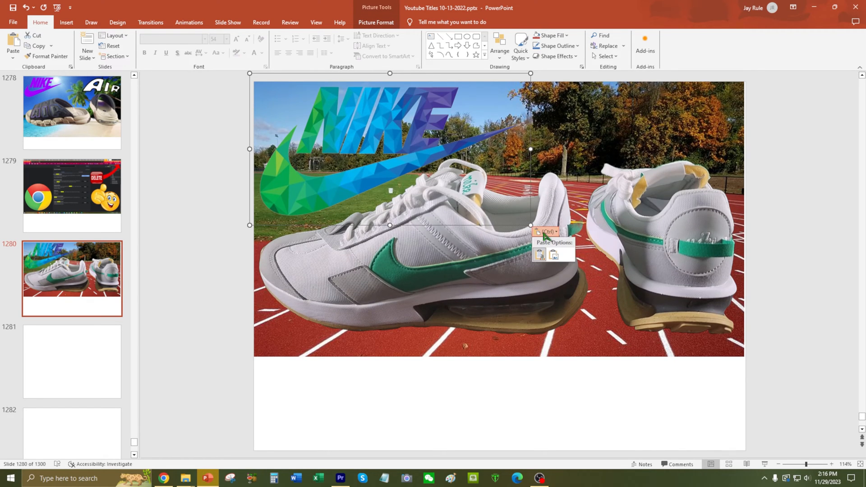
pyautogui.moveTo(555, 255)
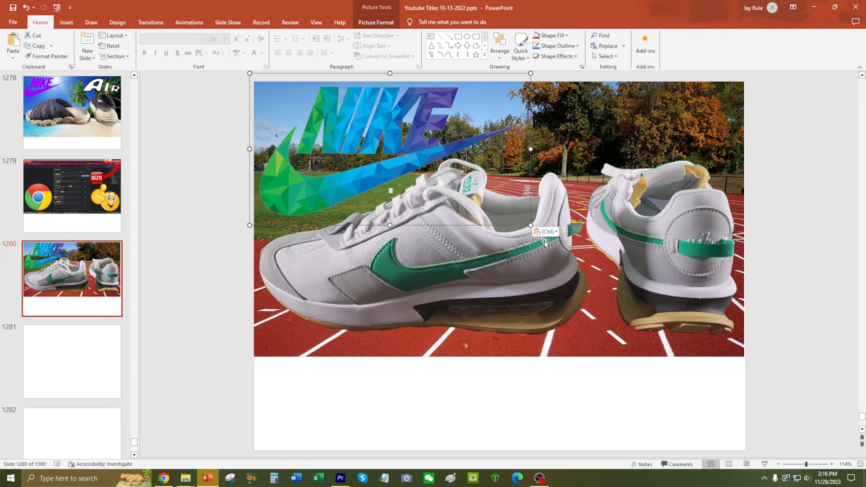
pyautogui.click(218, 201)
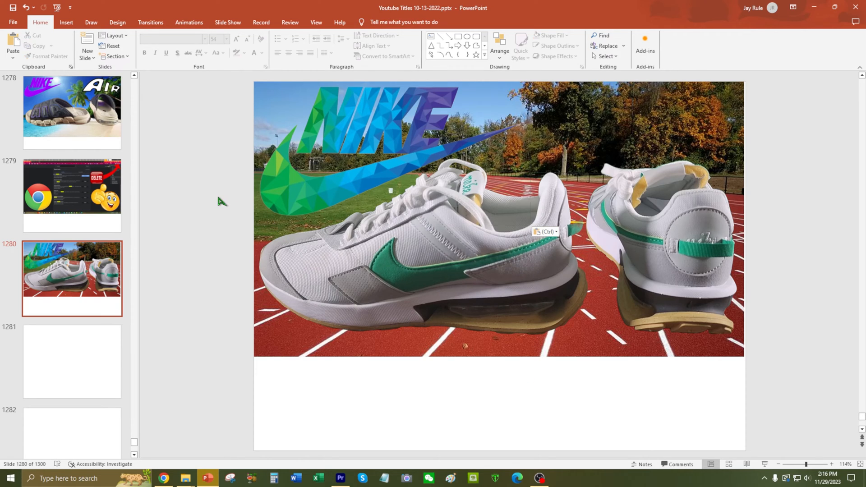
pyautogui.moveTo(547, 240)
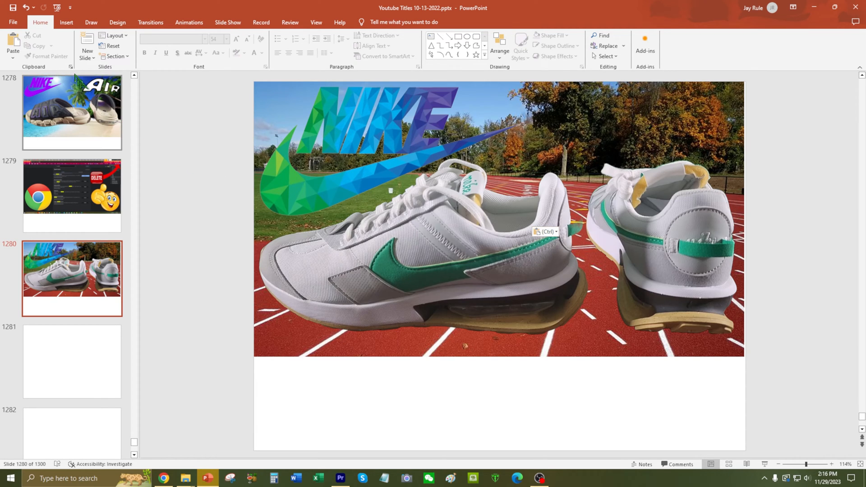
pyautogui.click(12, 22)
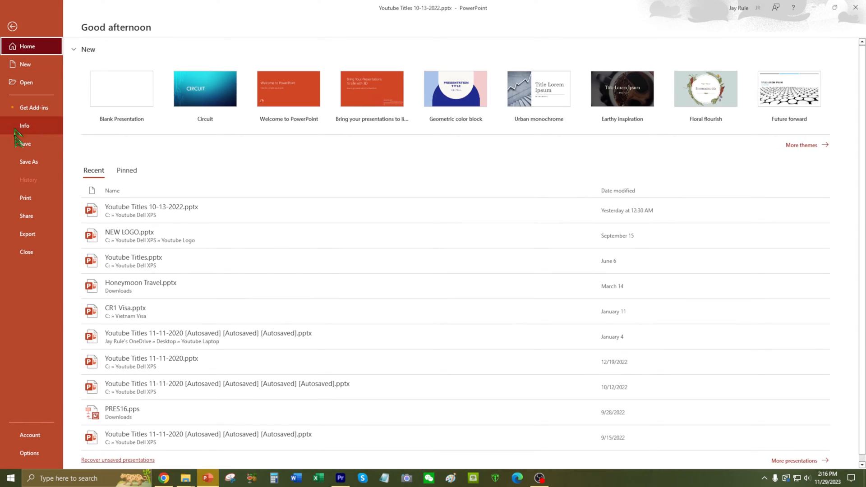
pyautogui.moveTo(50, 412)
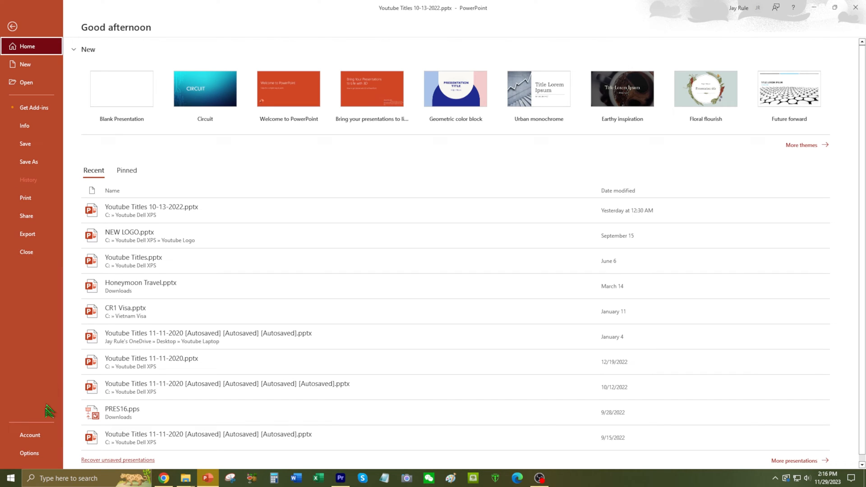
pyautogui.moveTo(29, 453)
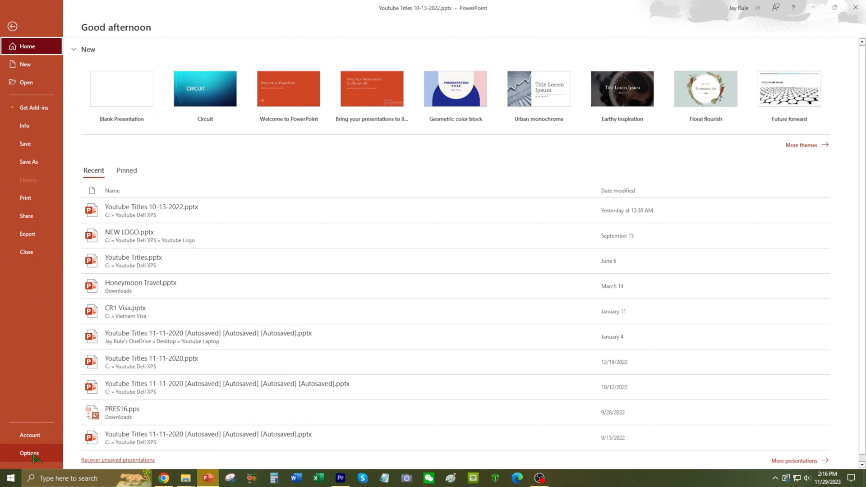
# - In Advanced options, uncheck 'Show Paste Options button when content is pasted'
pyautogui.click(29, 453)
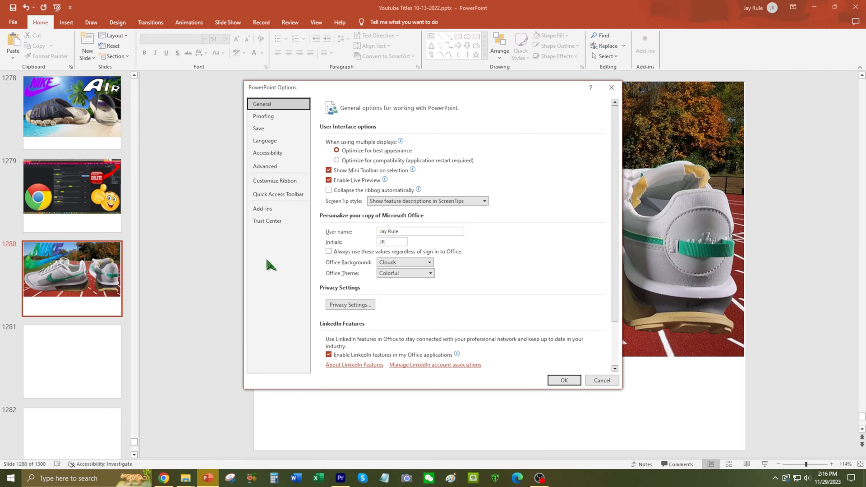
pyautogui.moveTo(278, 221)
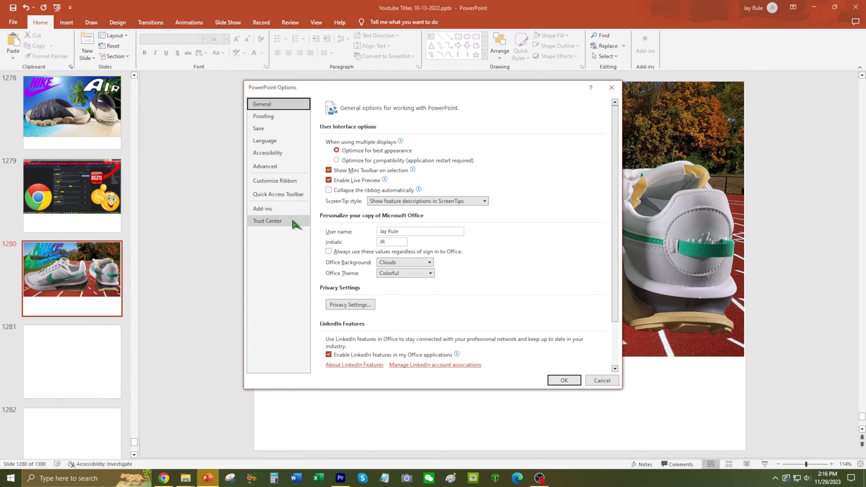
pyautogui.moveTo(281, 167)
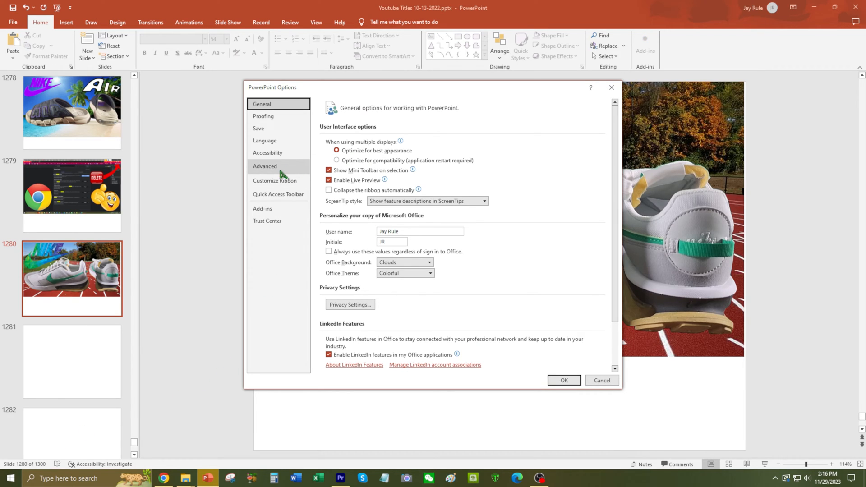
pyautogui.click(265, 166)
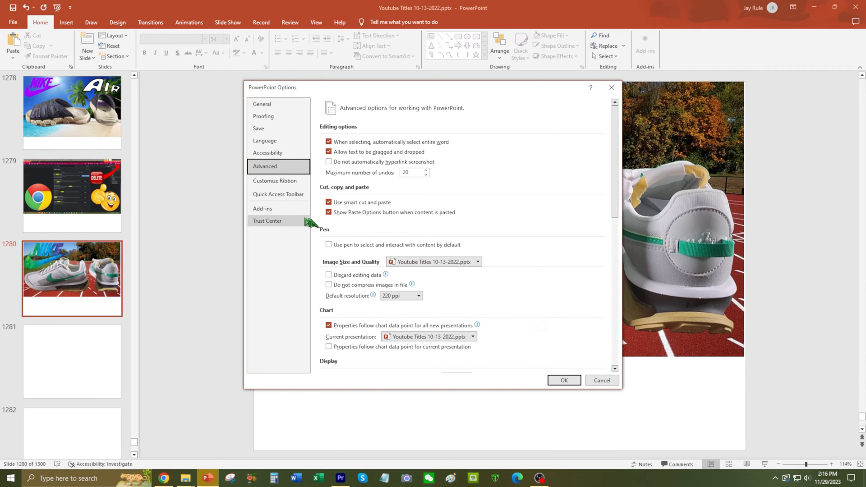
pyautogui.moveTo(417, 222)
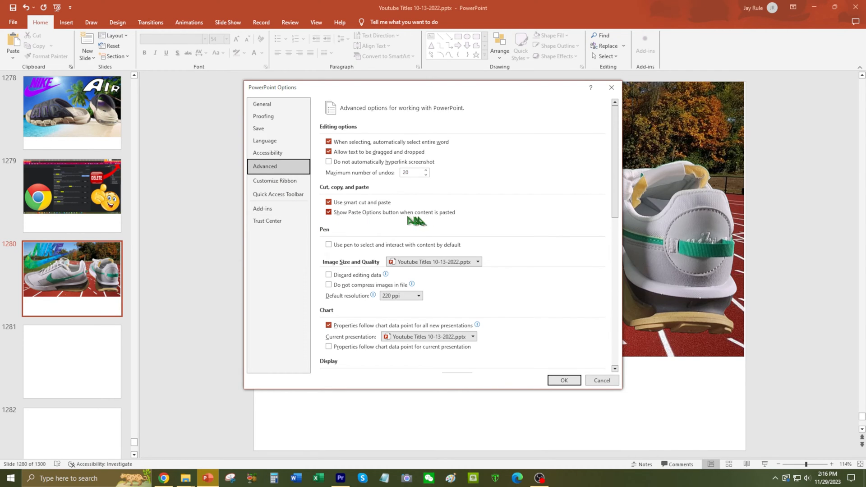
pyautogui.moveTo(454, 222)
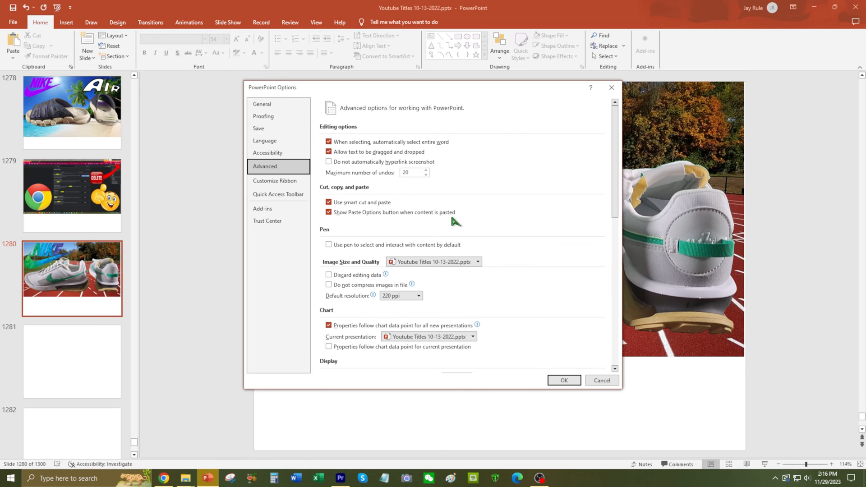
pyautogui.moveTo(385, 219)
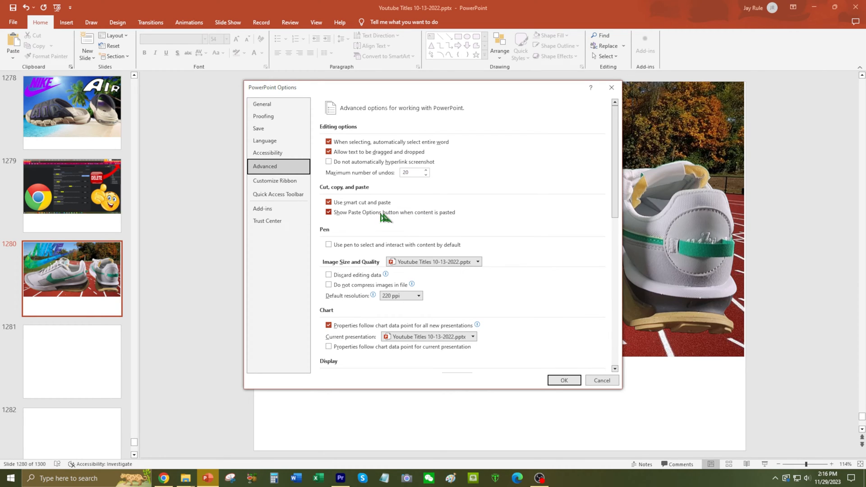
pyautogui.click(328, 213)
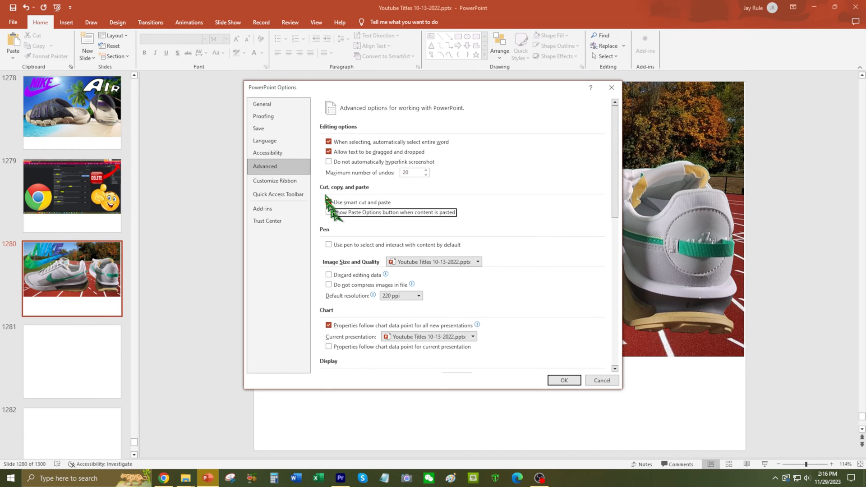
# - Confirm the options with OK and select the Nike logo to verify no paste prompt appears
pyautogui.click(563, 380)
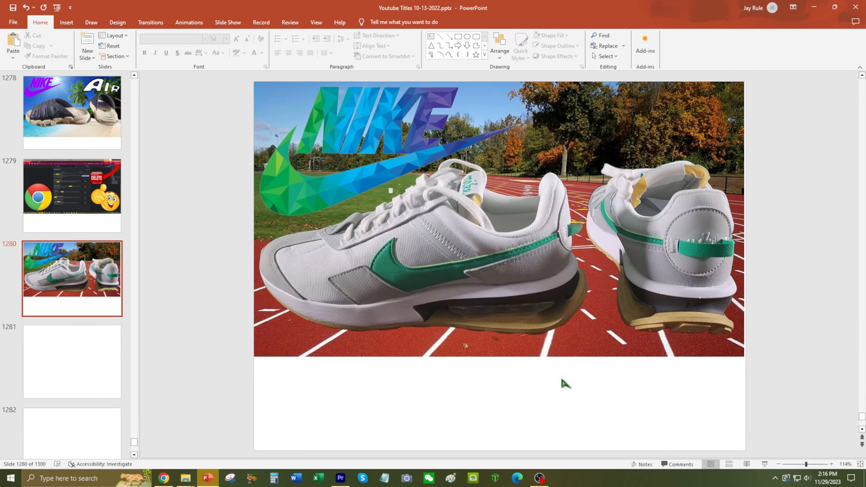
pyautogui.moveTo(437, 359)
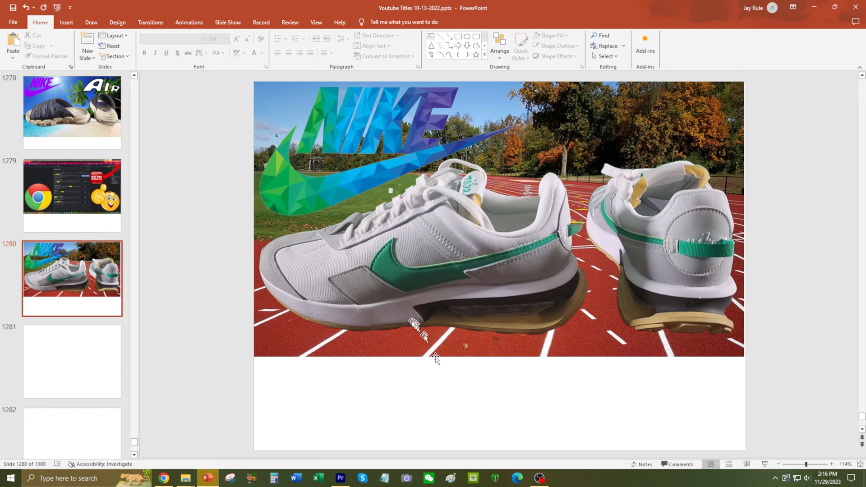
pyautogui.click(390, 149)
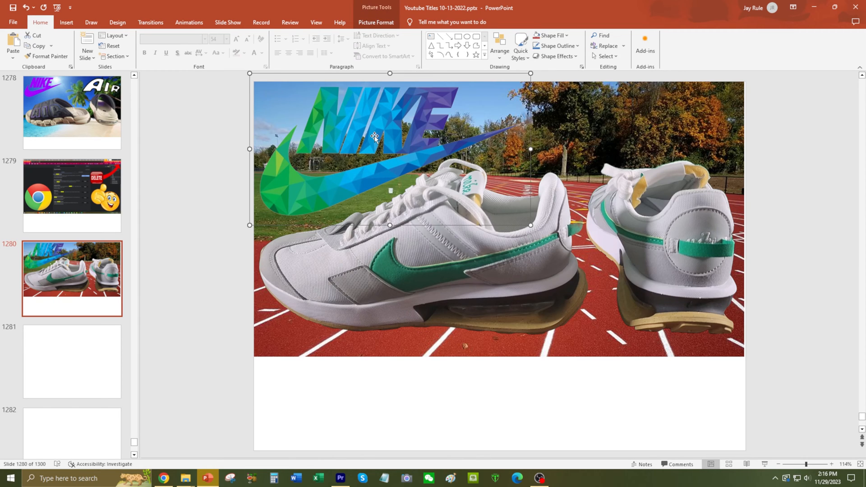
pyautogui.moveTo(466, 424)
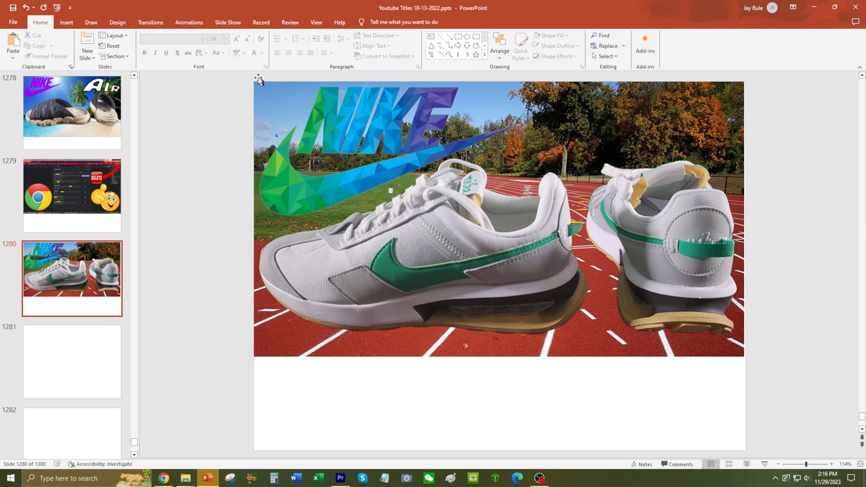
pyautogui.moveTo(332, 92)
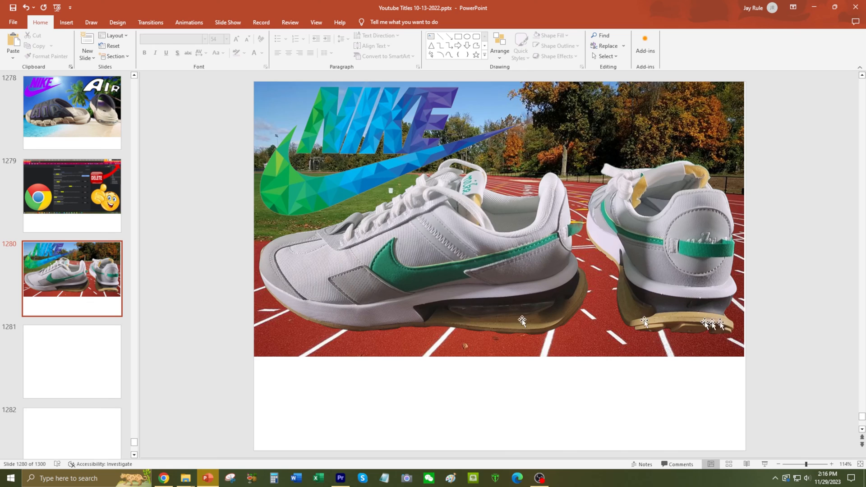
pyautogui.moveTo(315, 232)
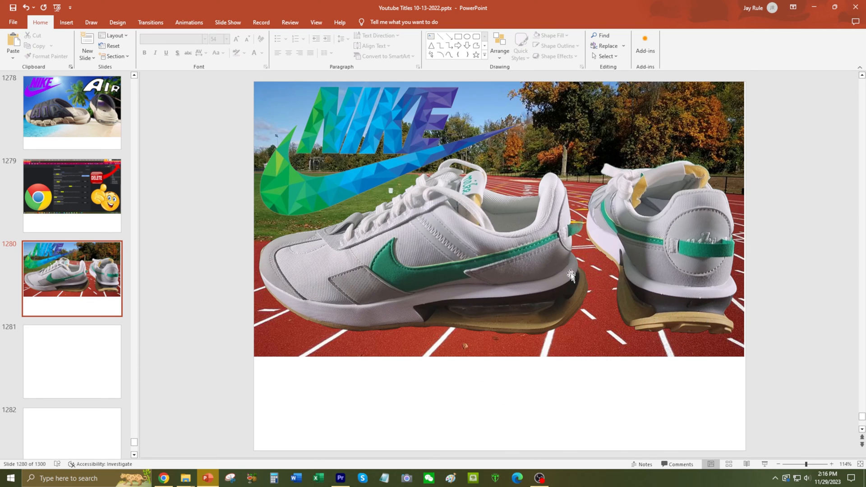
pyautogui.moveTo(536, 171)
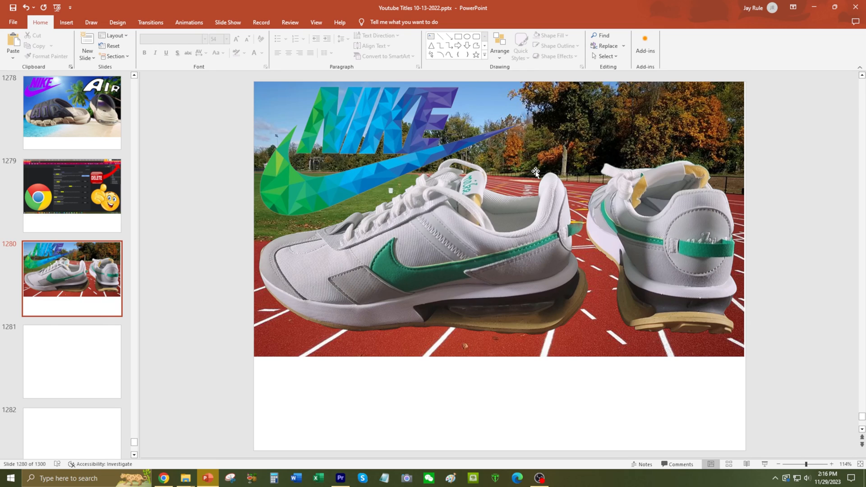